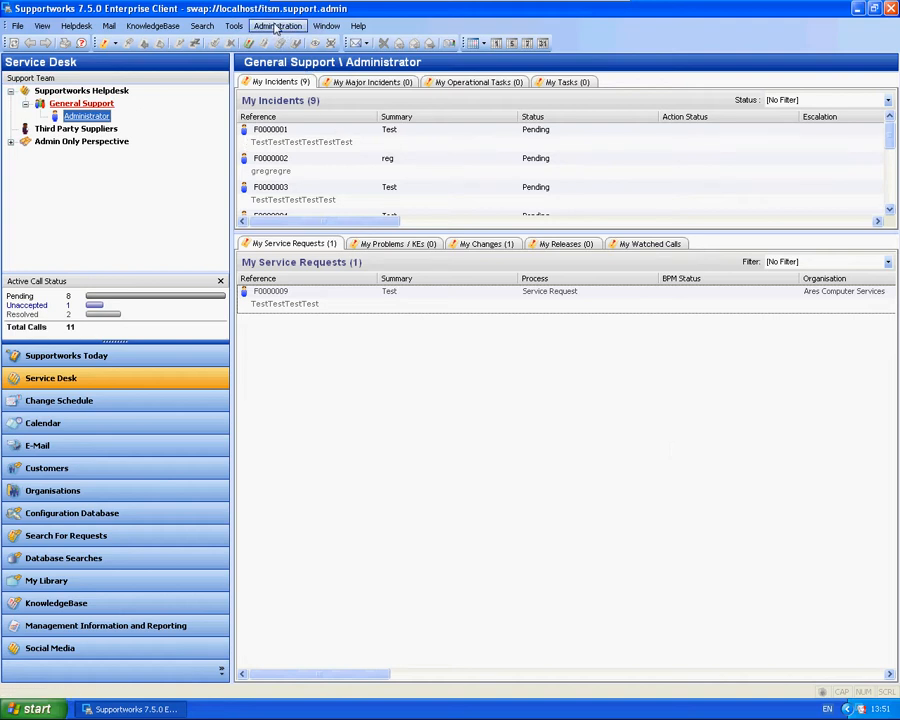
Bring up the TestSLA agreement's priority matrix from the service level management settings
{"action": "left_click", "coordinate": [278, 25]}
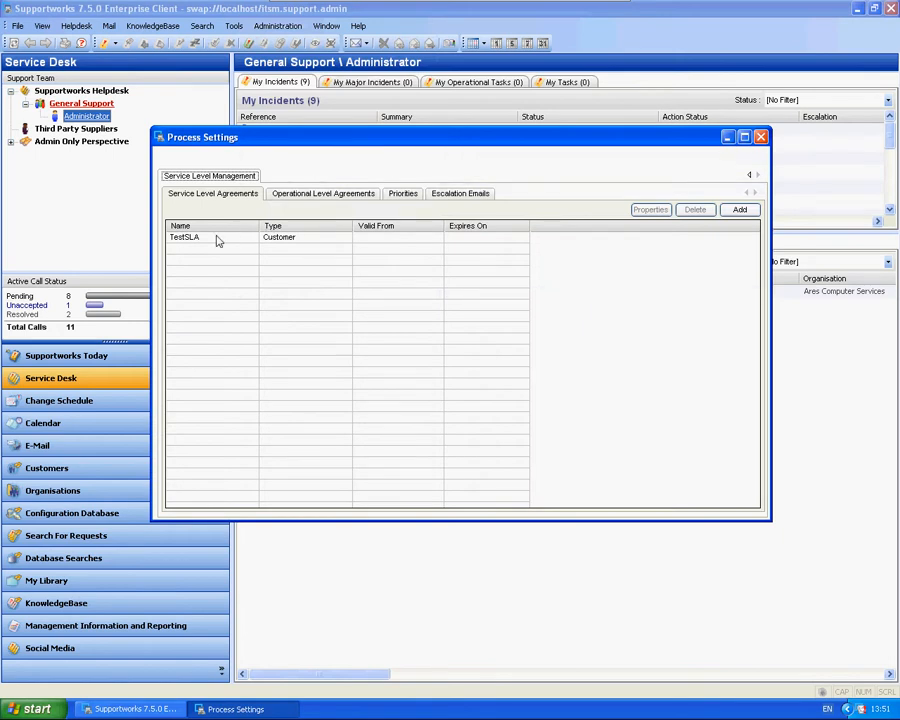
{"action": "double_click", "coordinate": [185, 237]}
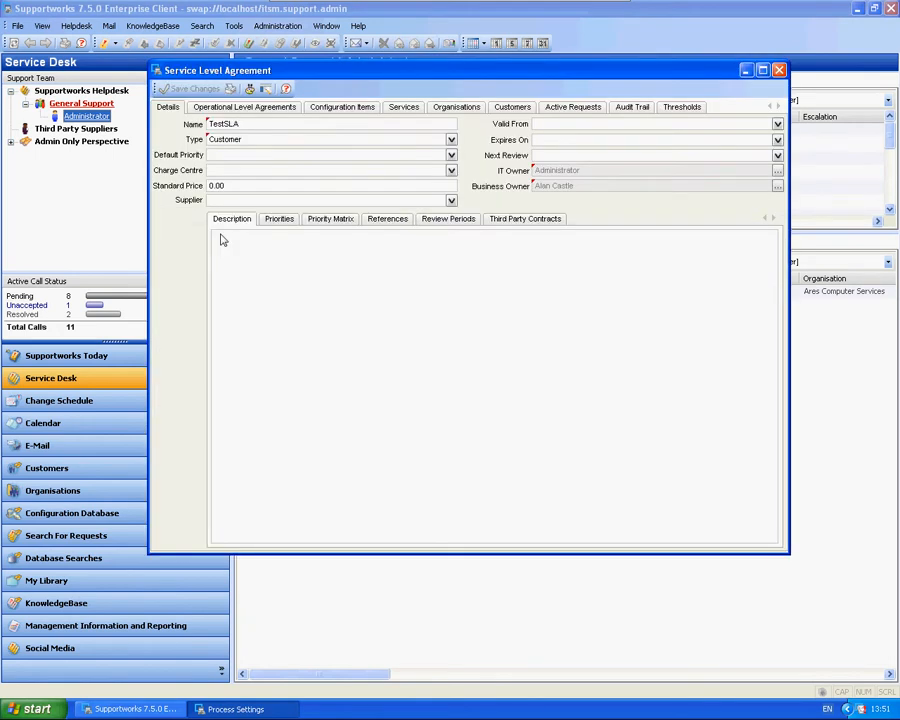
{"action": "mouse_move", "coordinate": [324, 229]}
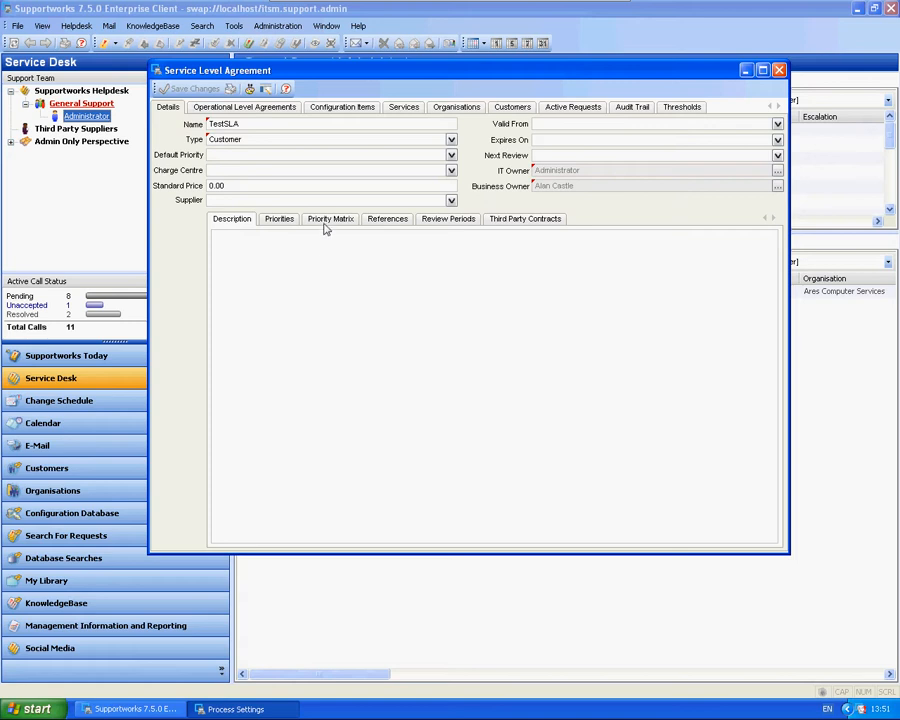
{"action": "left_click", "coordinate": [330, 218]}
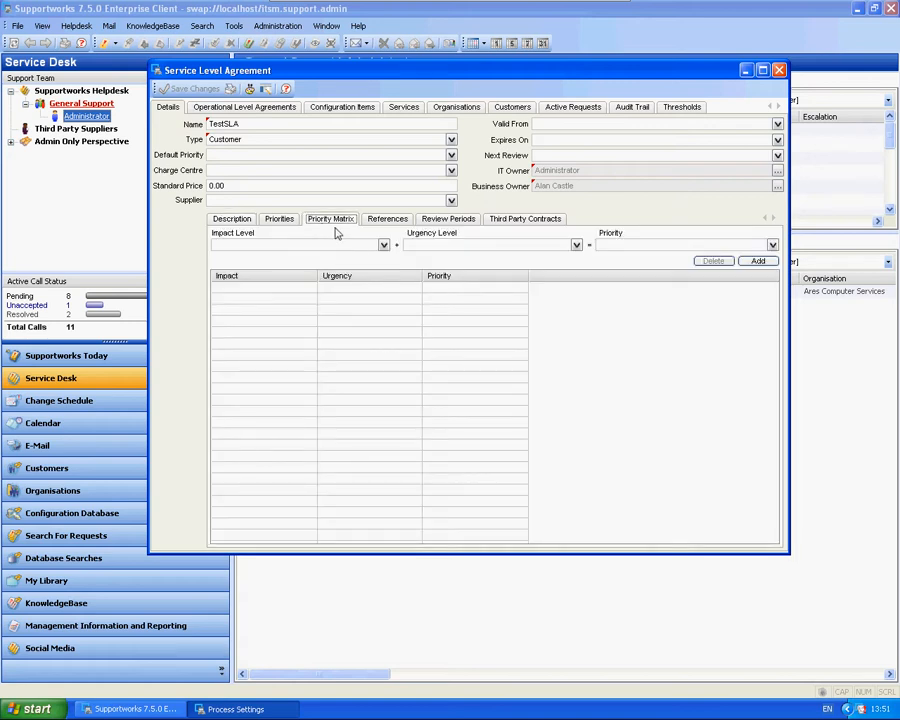
Add a High impact / High urgency row yielding Test Priority and close the agreement
{"action": "left_click", "coordinate": [383, 245]}
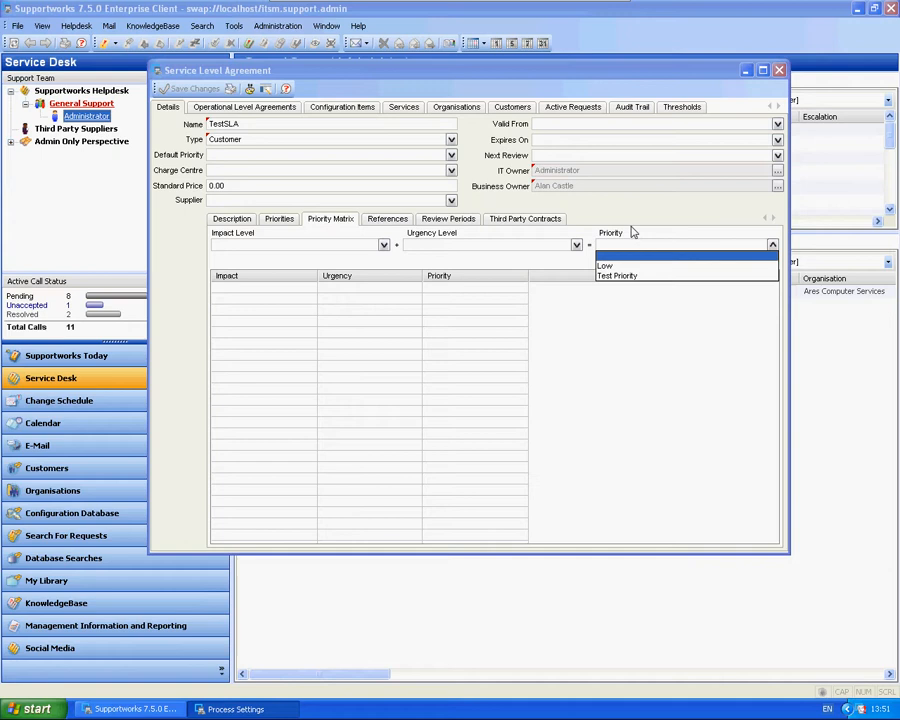
{"action": "left_click", "coordinate": [383, 244]}
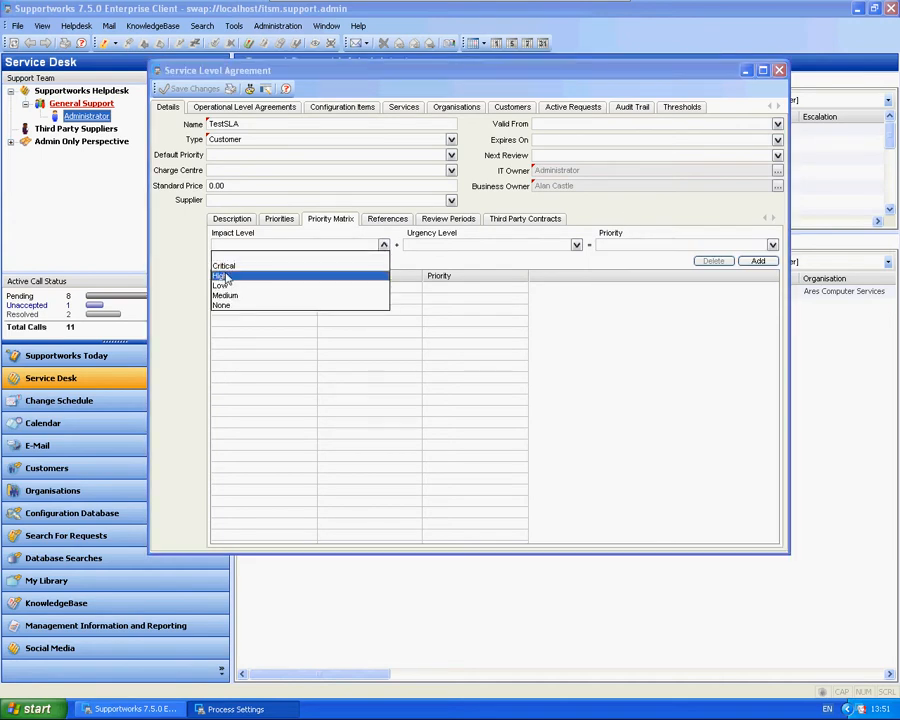
{"action": "left_click", "coordinate": [221, 276]}
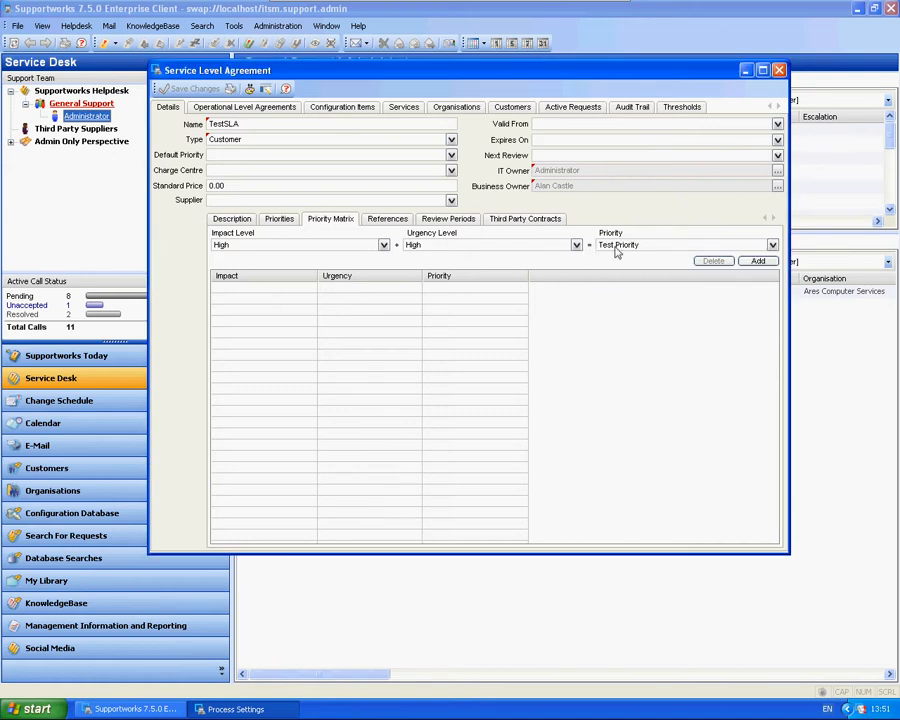
{"action": "left_click", "coordinate": [758, 261]}
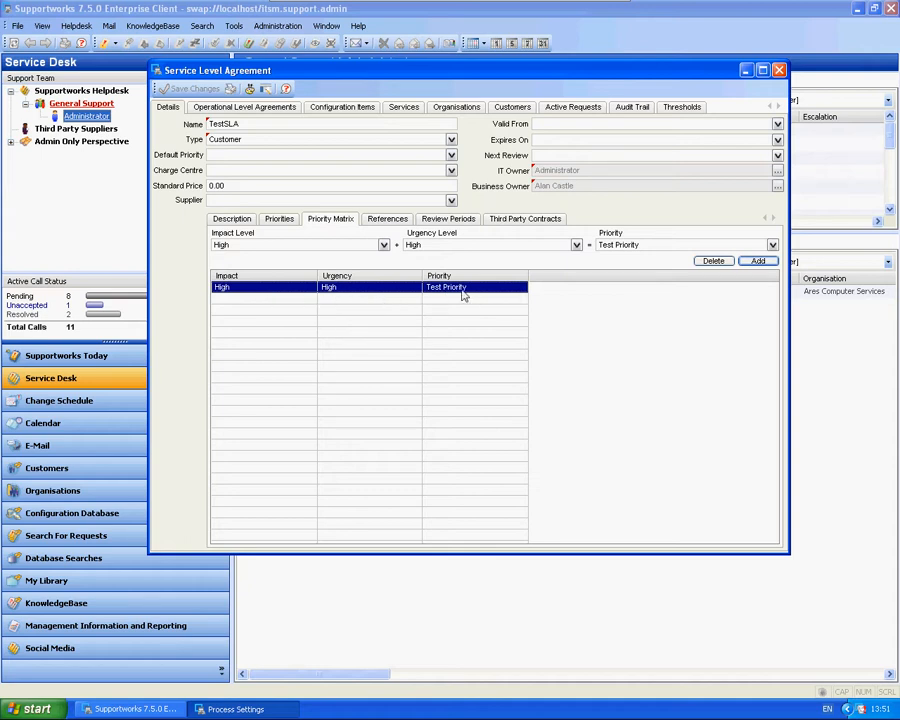
{"action": "left_click", "coordinate": [383, 244]}
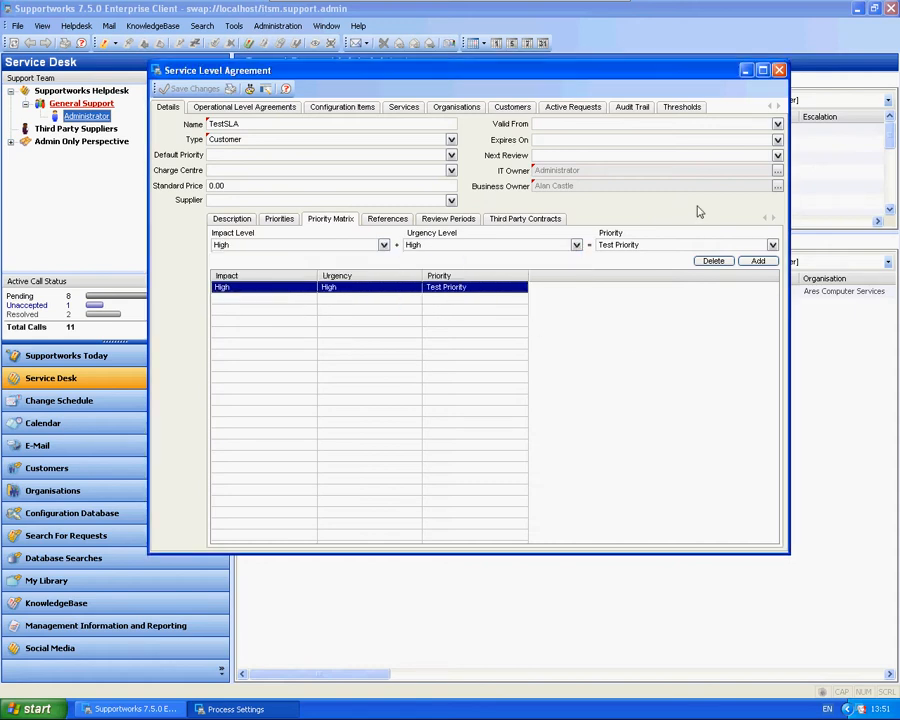
{"action": "left_click", "coordinate": [779, 69]}
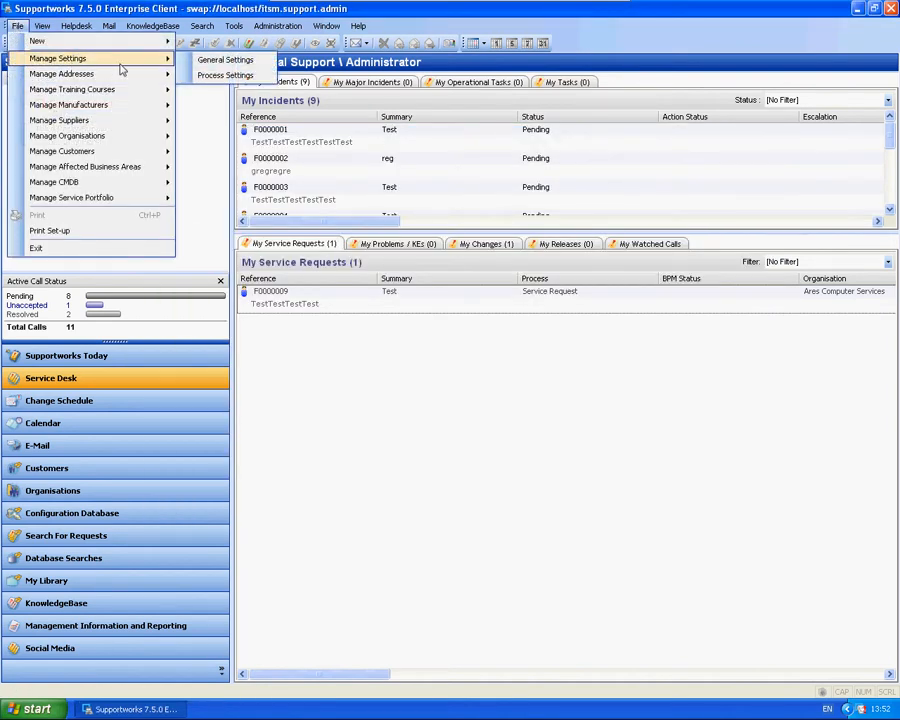
Add a 'Test' impact level and a 'Test' urgency level in General Settings, then close it
{"action": "left_click", "coordinate": [225, 60]}
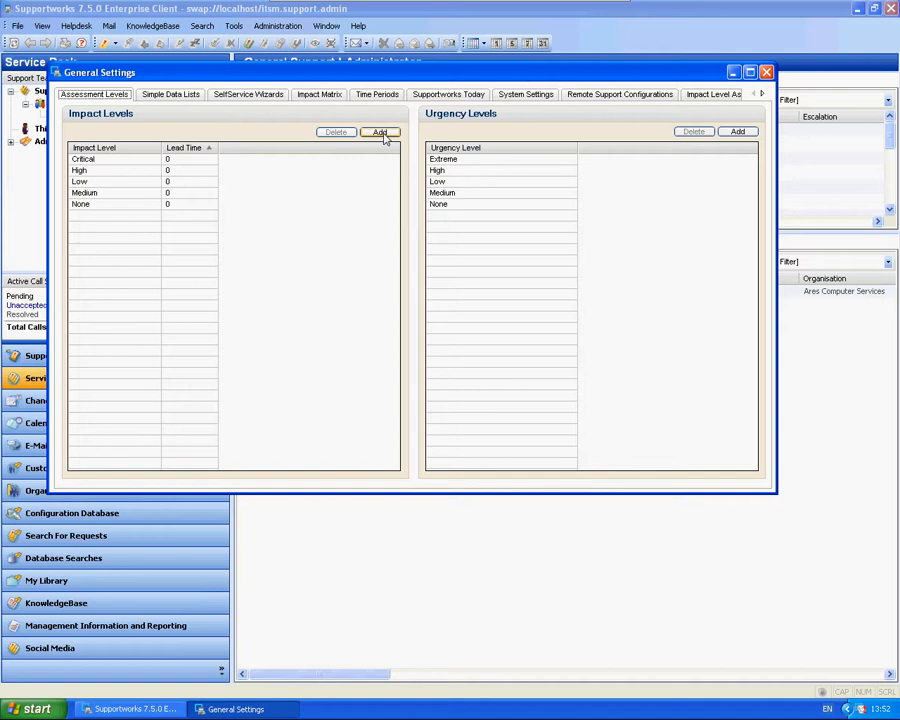
{"action": "left_click", "coordinate": [380, 131]}
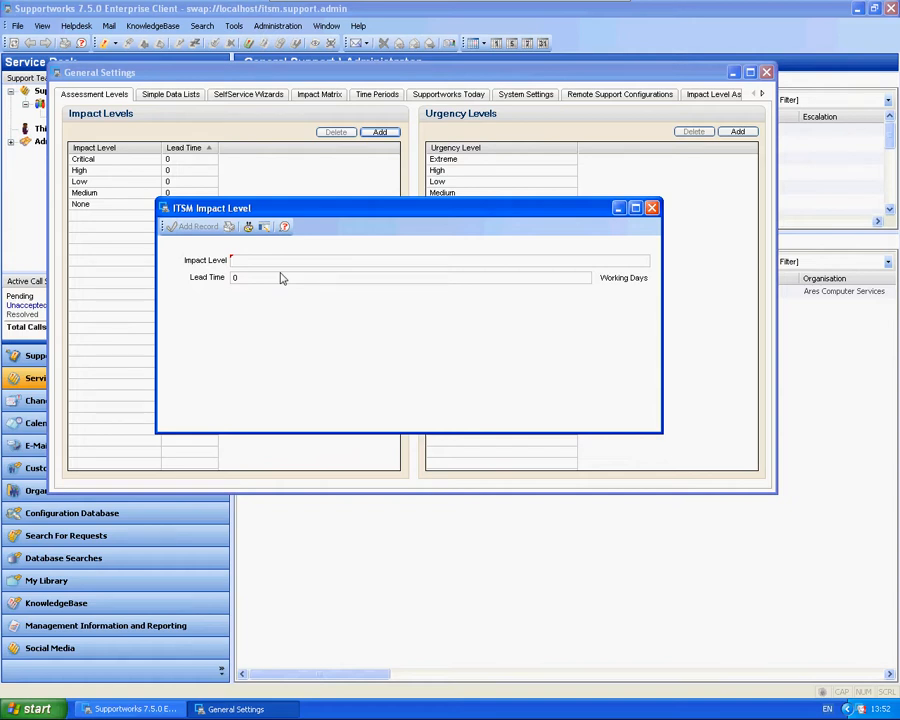
{"action": "type", "text": "Test"}
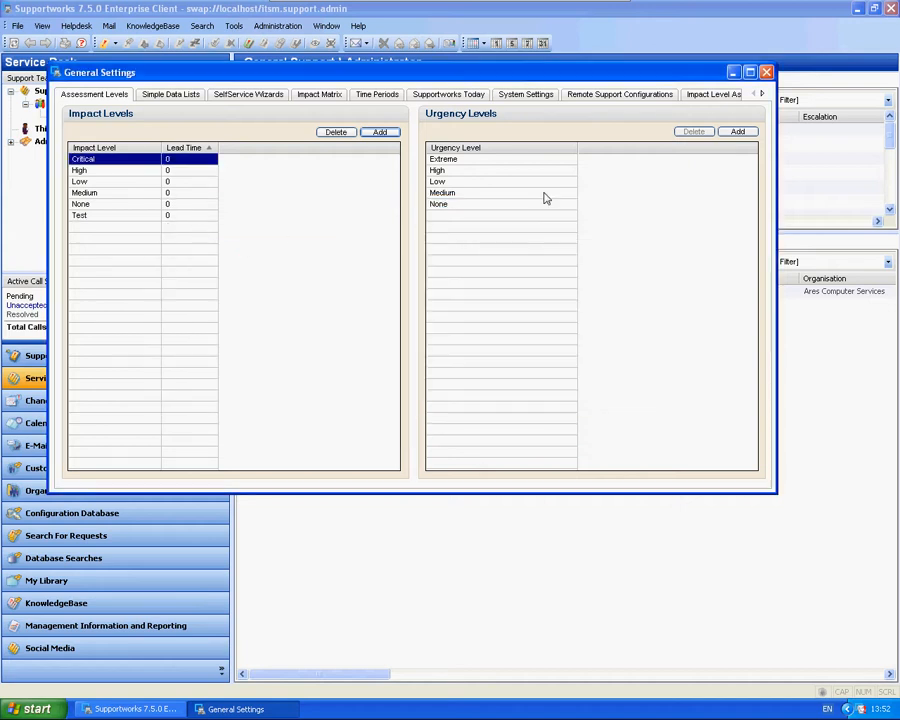
{"action": "left_click", "coordinate": [737, 131]}
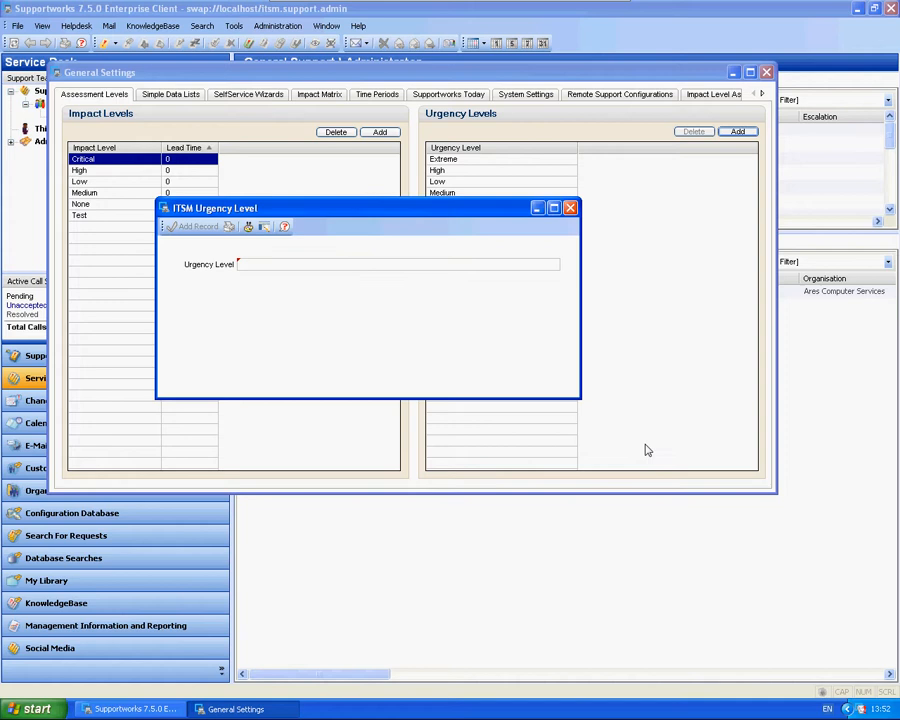
{"action": "type", "text": "Te"}
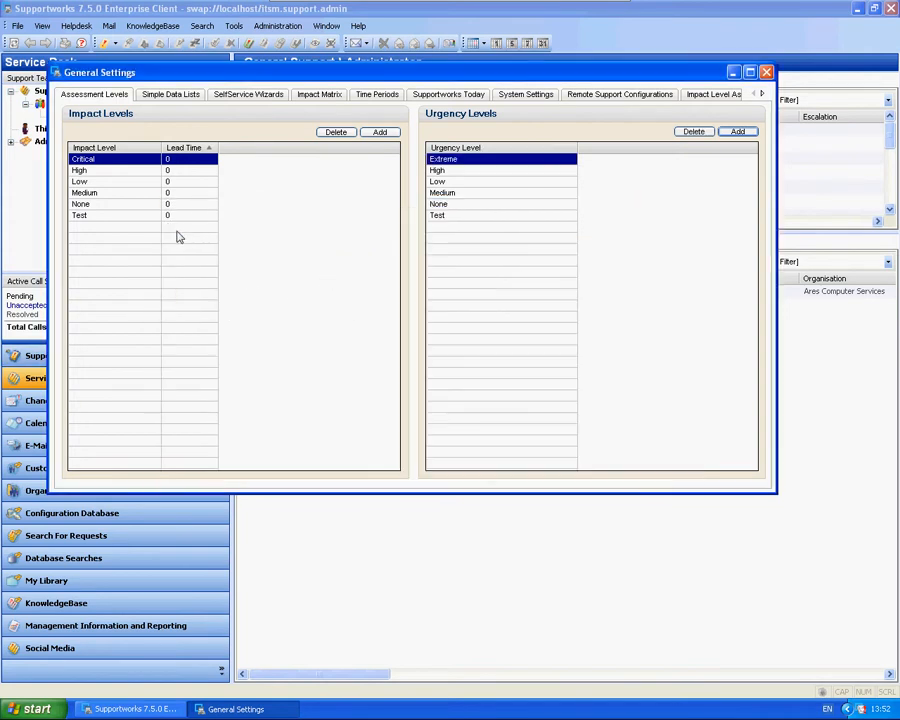
{"action": "left_click", "coordinate": [79, 215]}
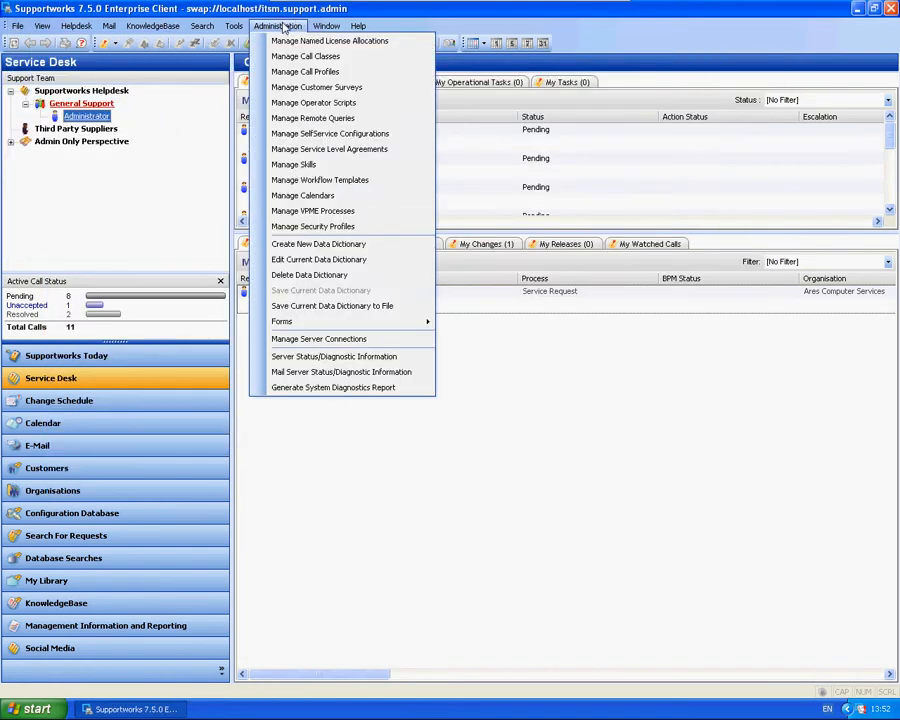
In TestSLA's matrix, add a Test impact / Test urgency row yielding Low and close the agreement
{"action": "left_click", "coordinate": [329, 148]}
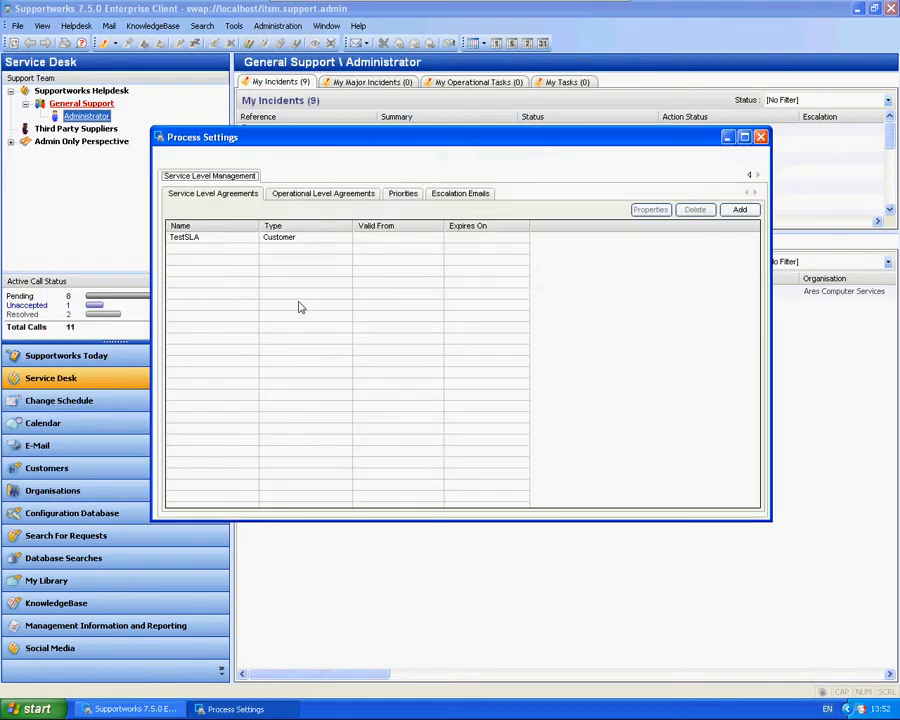
{"action": "double_click", "coordinate": [184, 237]}
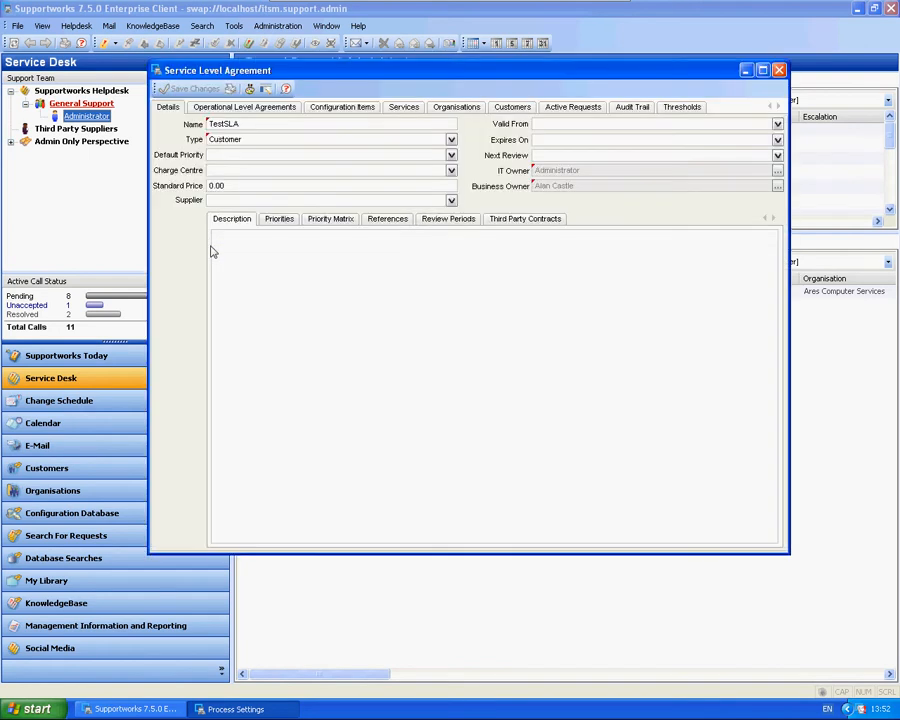
{"action": "left_click", "coordinate": [384, 244]}
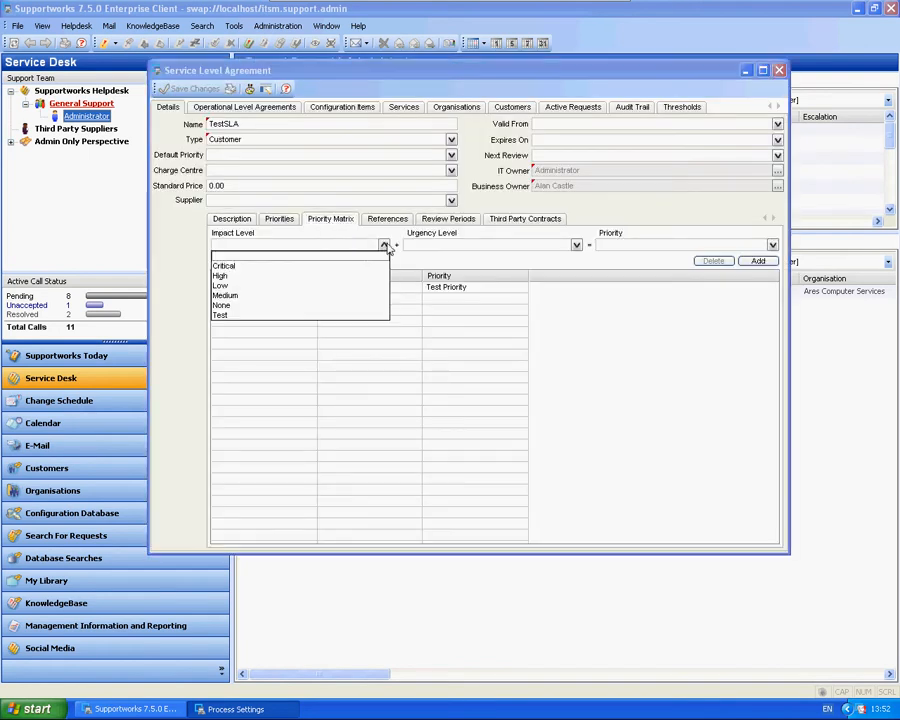
{"action": "left_click", "coordinate": [219, 315]}
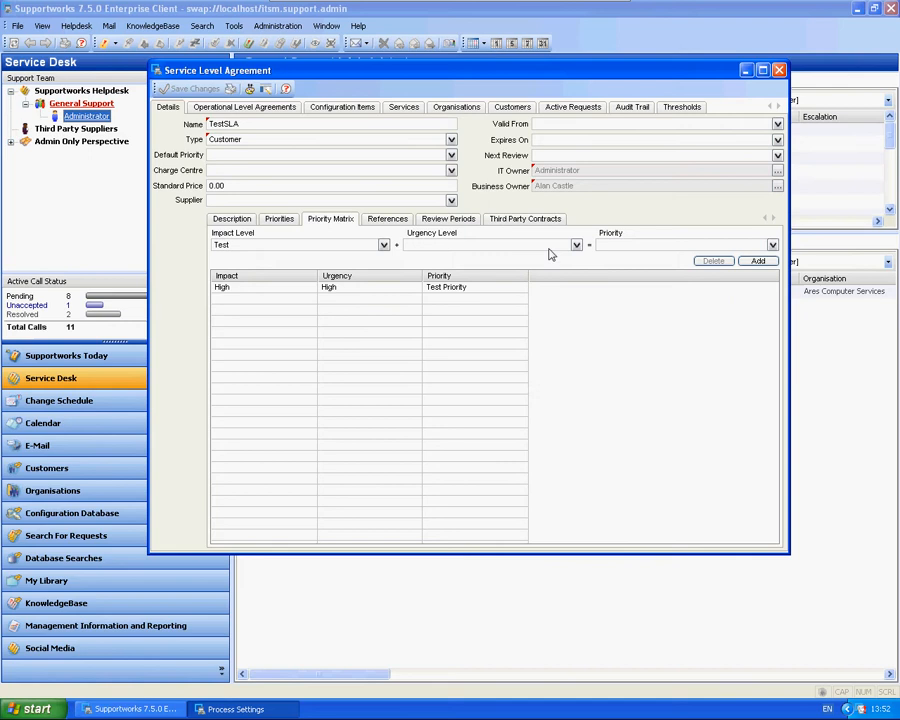
{"action": "left_click", "coordinate": [575, 245]}
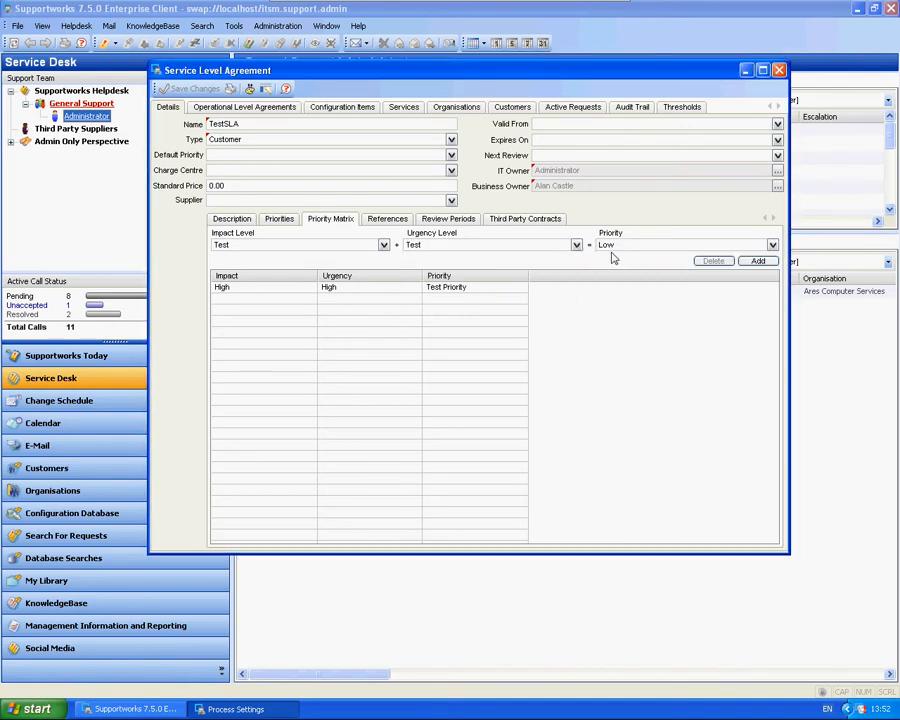
{"action": "left_click", "coordinate": [757, 261]}
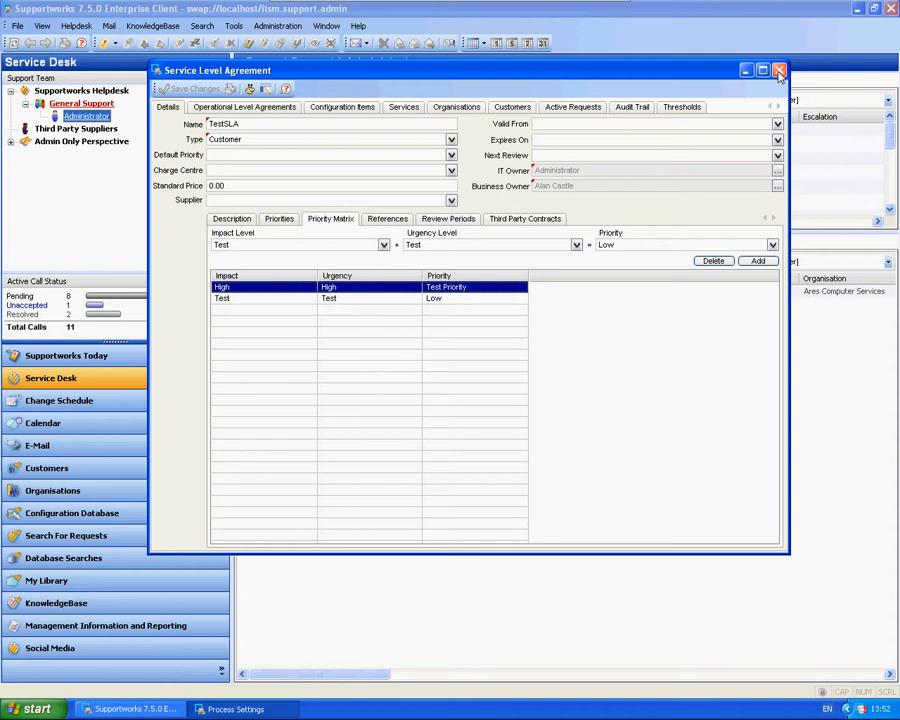
{"action": "left_click", "coordinate": [779, 70]}
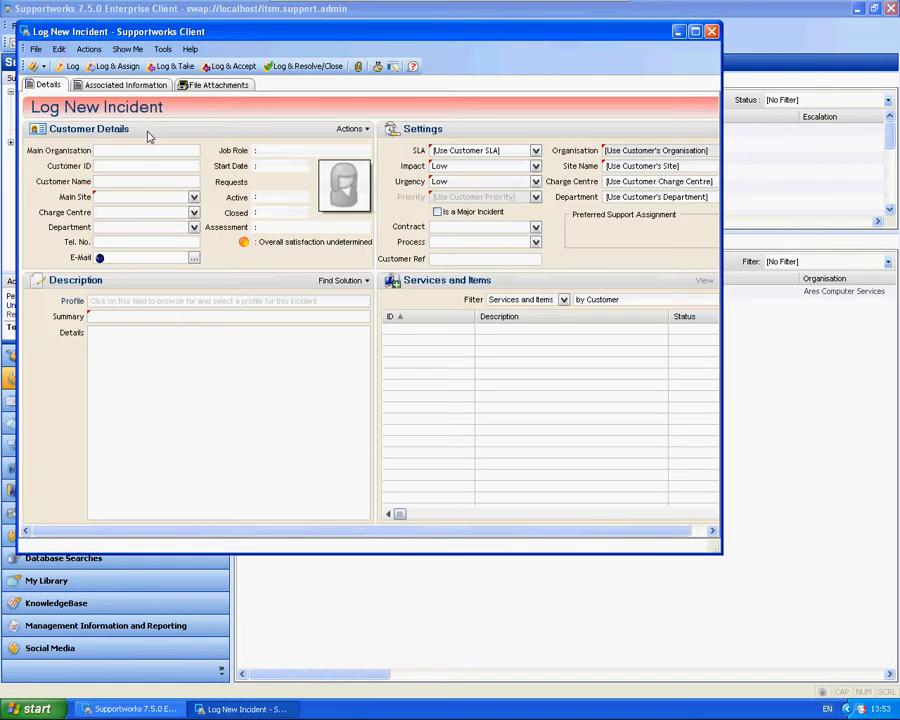
{"action": "mouse_move", "coordinate": [128, 211]}
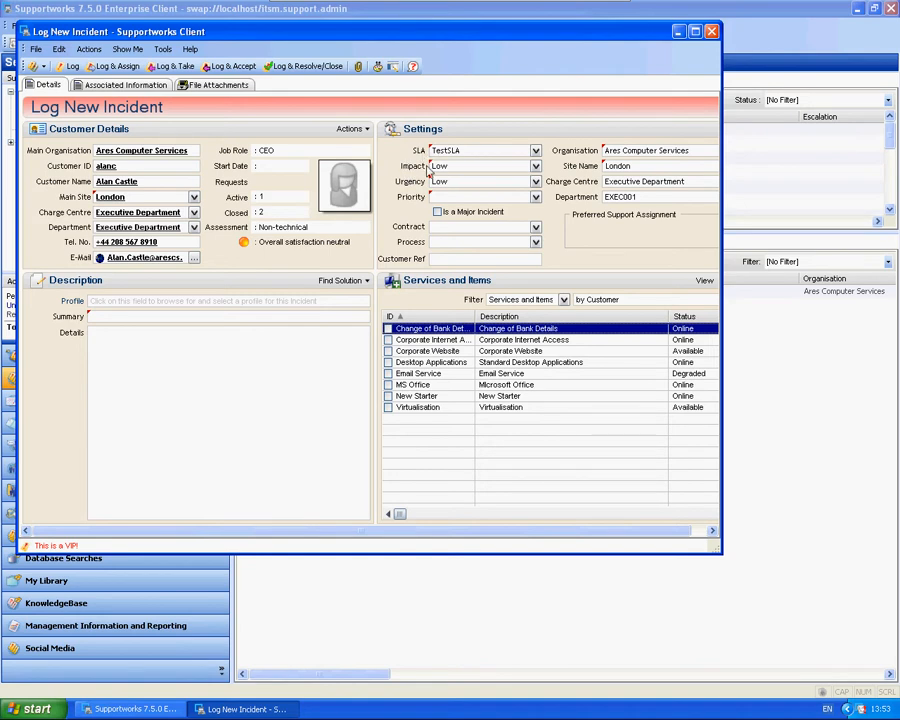
{"action": "mouse_move", "coordinate": [497, 187]}
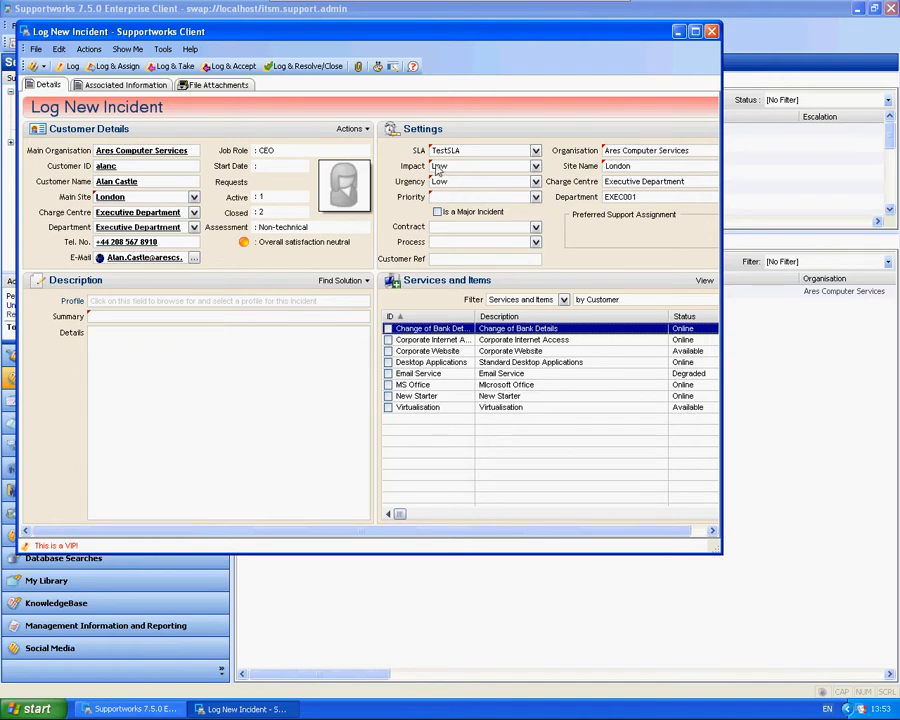
Set the new incident's impact to High then Test to check the resulting priority, then close it unsaved
{"action": "left_click", "coordinate": [536, 166]}
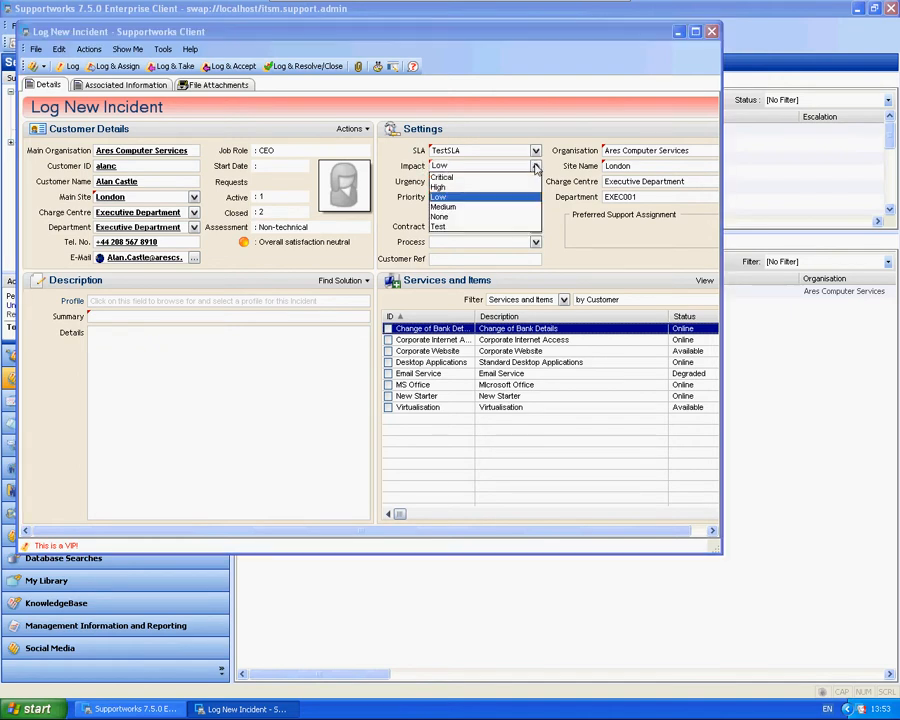
{"action": "left_click", "coordinate": [438, 188]}
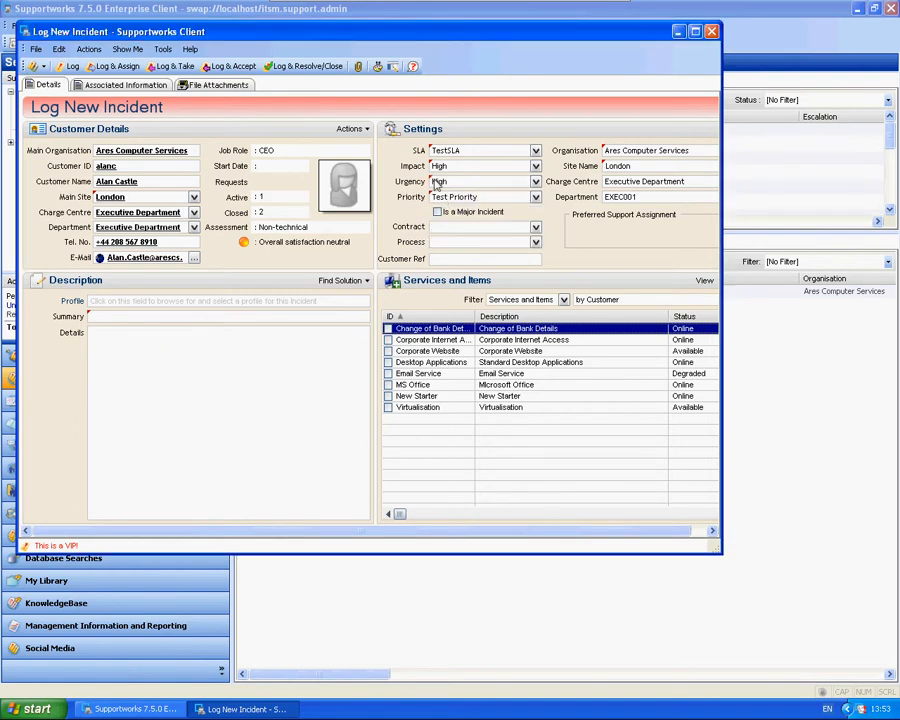
{"action": "left_click", "coordinate": [536, 166]}
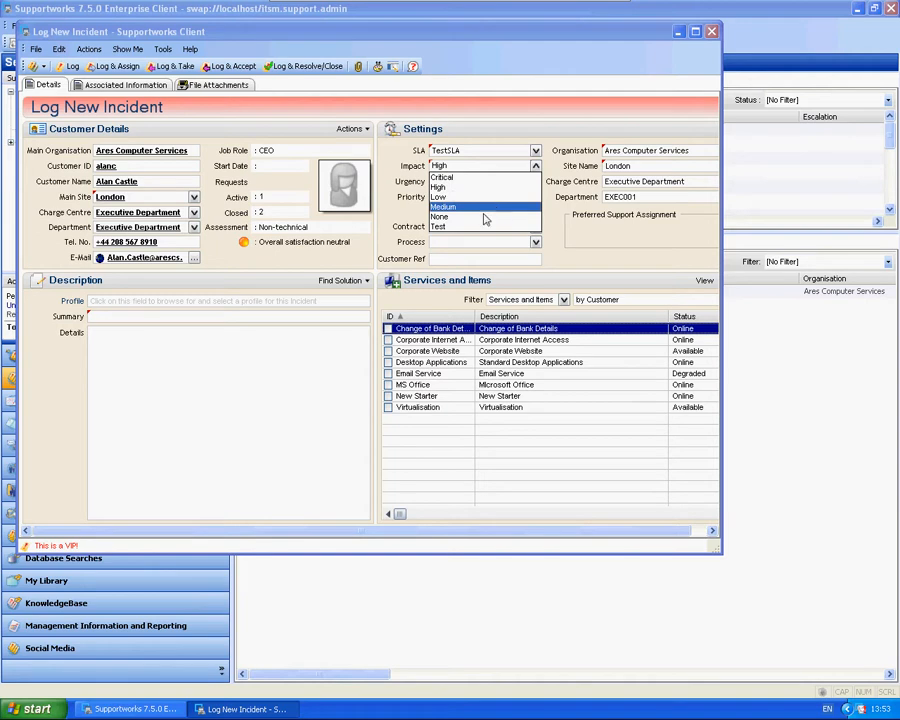
{"action": "left_click", "coordinate": [440, 225]}
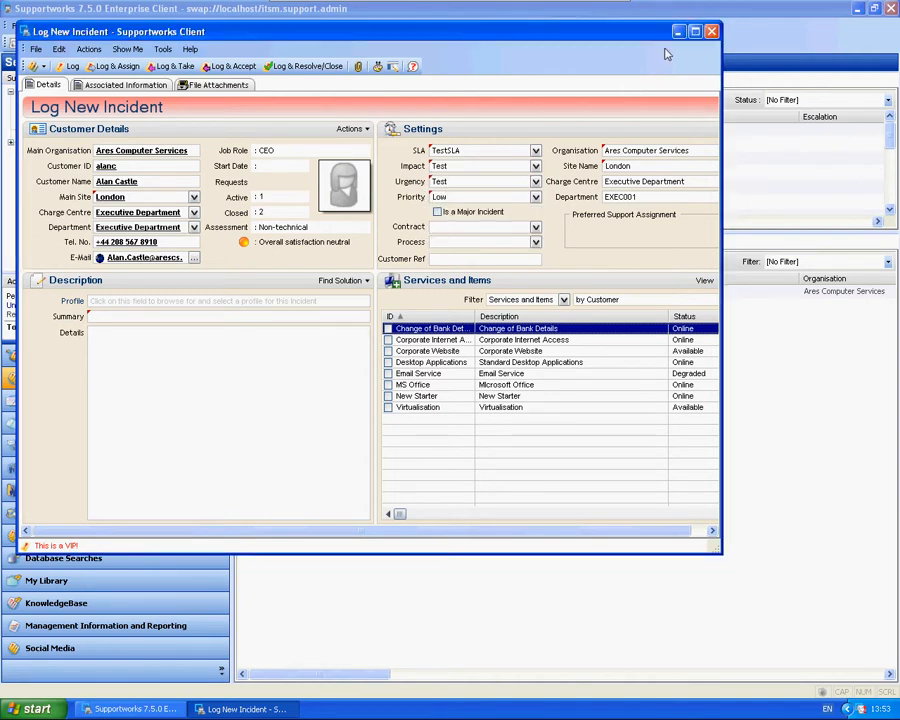
{"action": "left_click", "coordinate": [711, 31]}
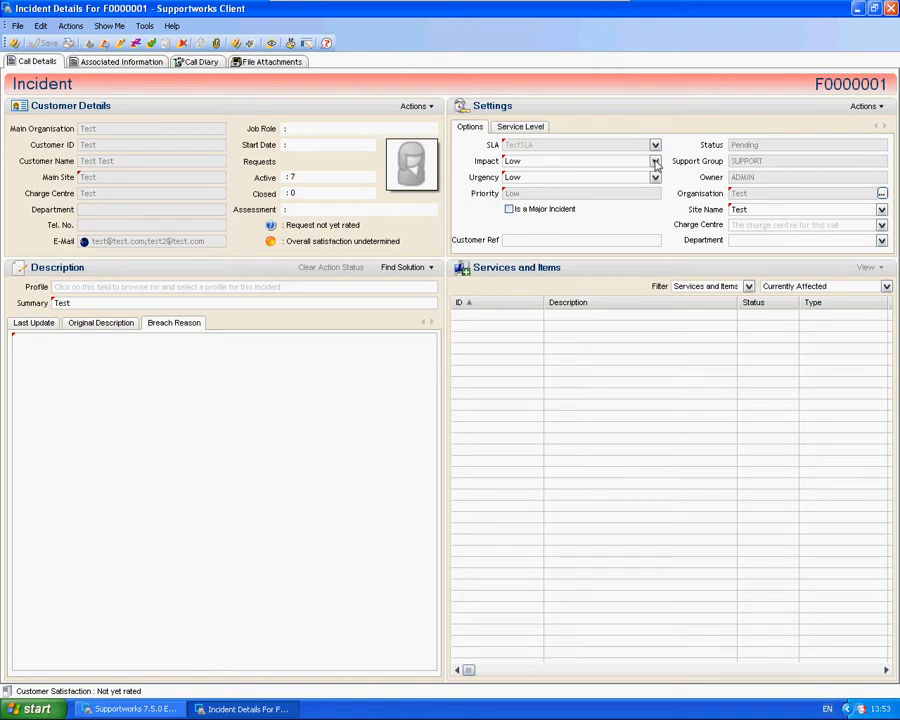
Try High impact on F0000001, discard the change, and bring up the call's Actions list
{"action": "left_click", "coordinate": [655, 161]}
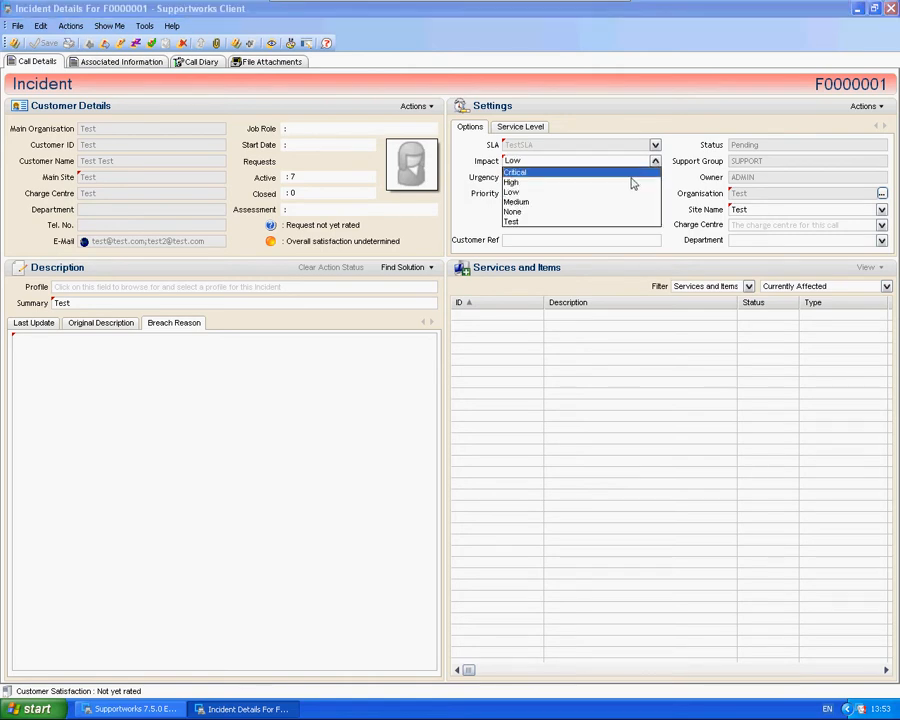
{"action": "left_click", "coordinate": [512, 171]}
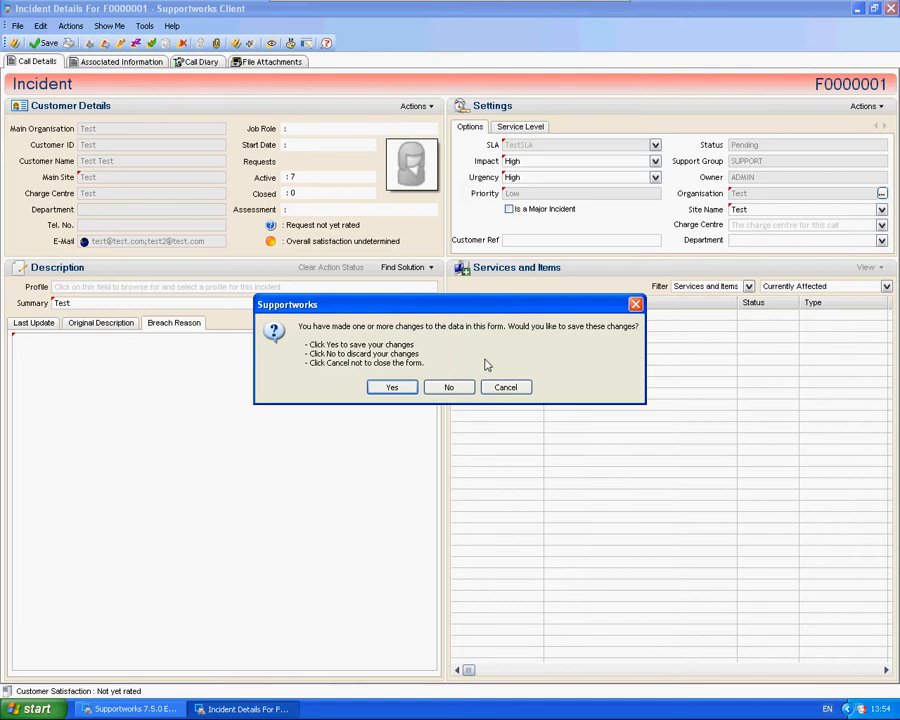
{"action": "left_click", "coordinate": [448, 387]}
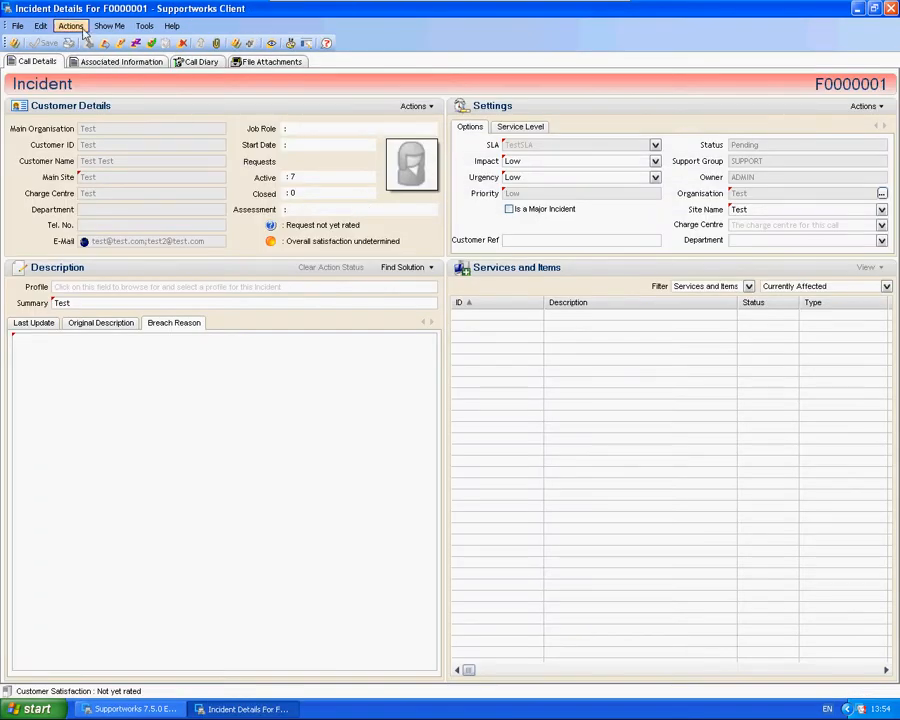
{"action": "left_click", "coordinate": [70, 25]}
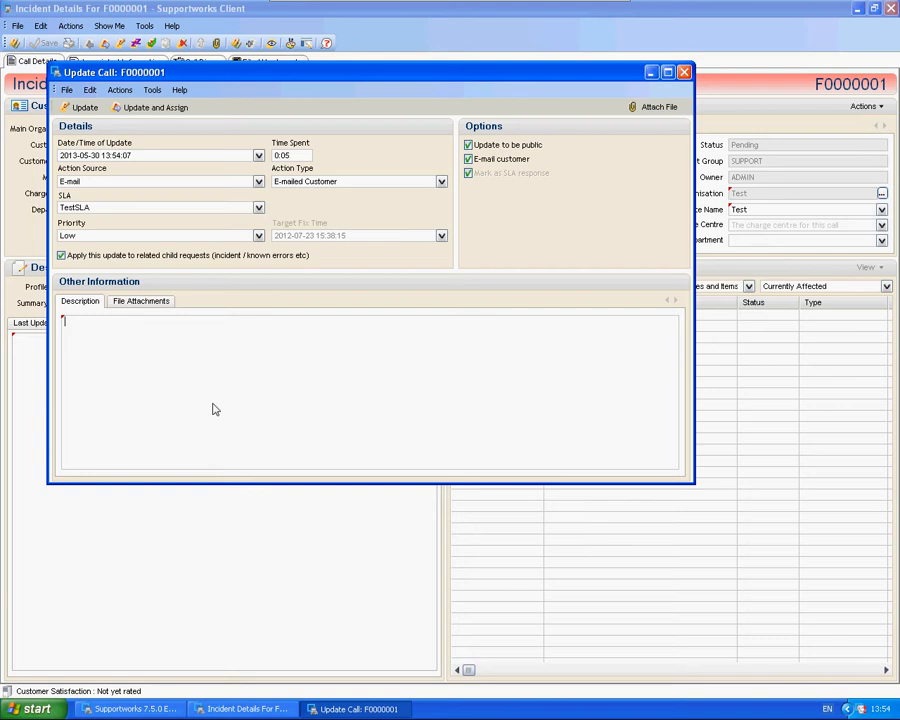
Update the call with priority Test Priority and description 'Changed Priority', without e-mailing the customer
{"action": "left_click", "coordinate": [259, 235]}
{"action": "type", "text": "Changed Priority"}
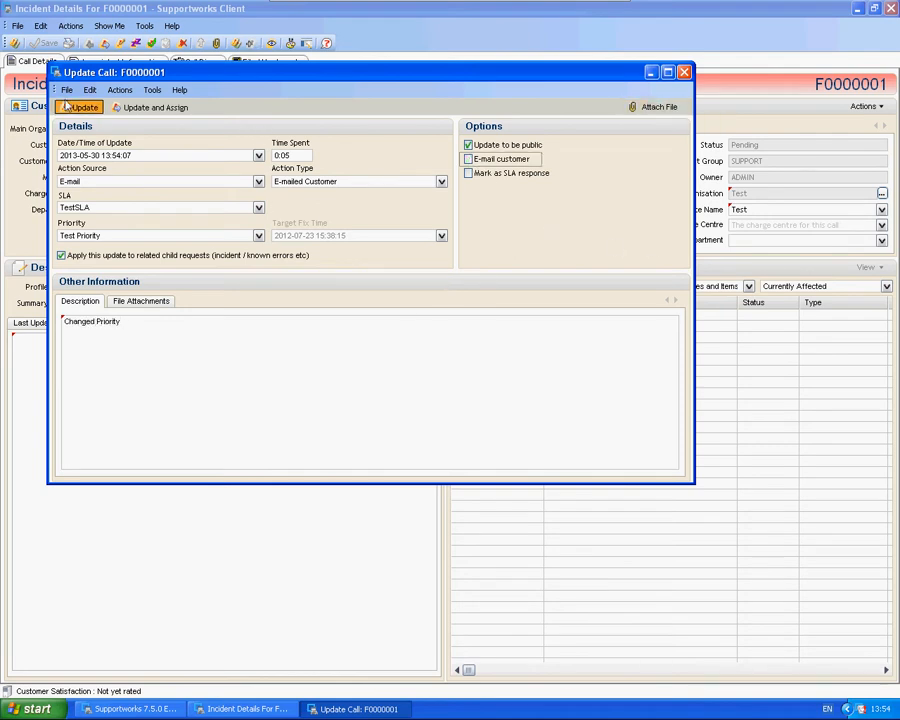
{"action": "left_click", "coordinate": [80, 107]}
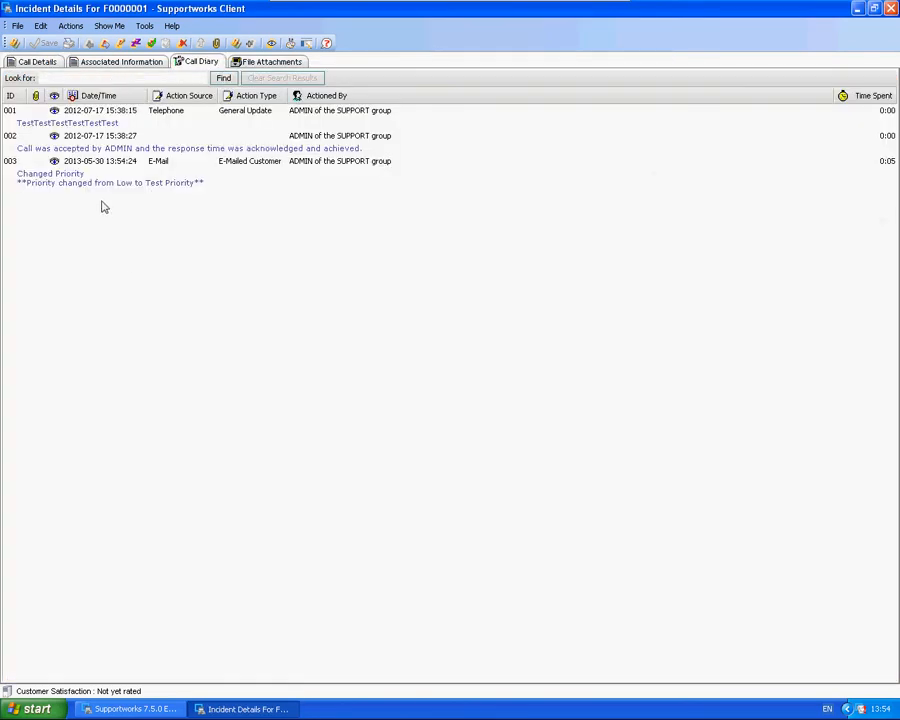